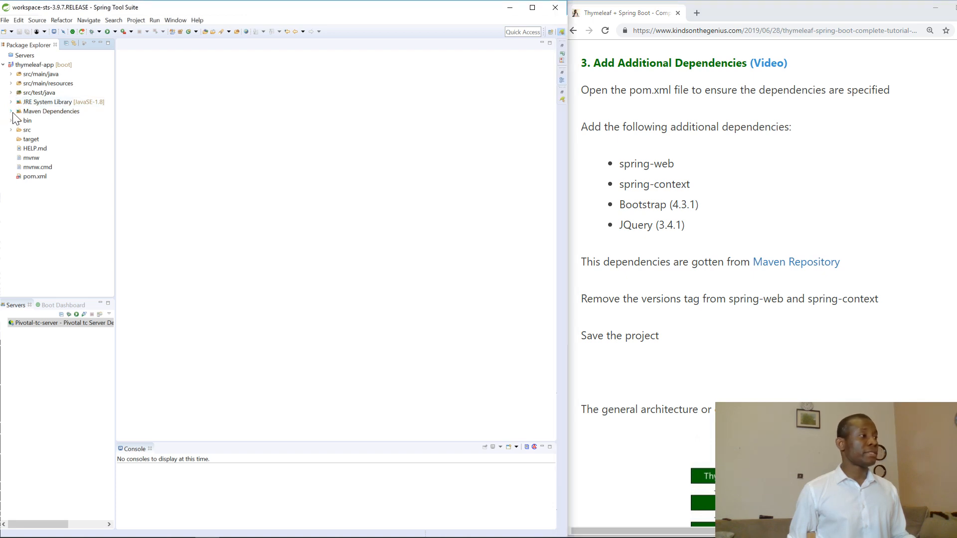
# - Open thymeleaf-app's pom.xml from the Package Explorer and scroll to its <dependencies> block
pyautogui.click(11, 111)
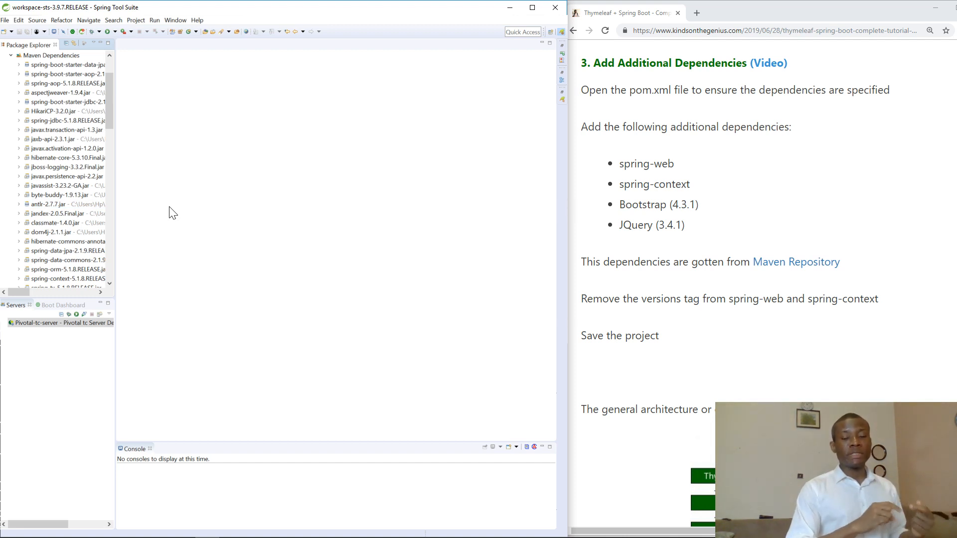
pyautogui.moveTo(111, 149)
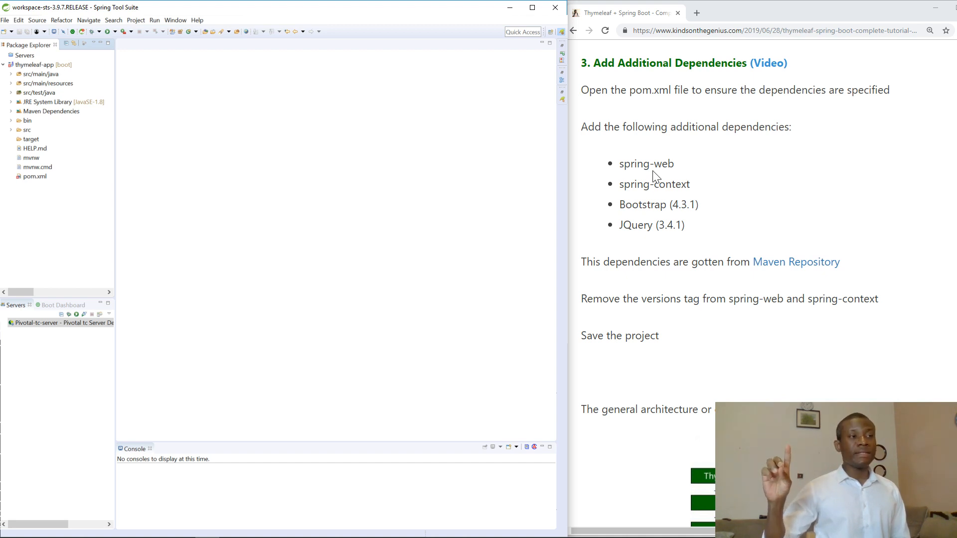
pyautogui.moveTo(695, 169)
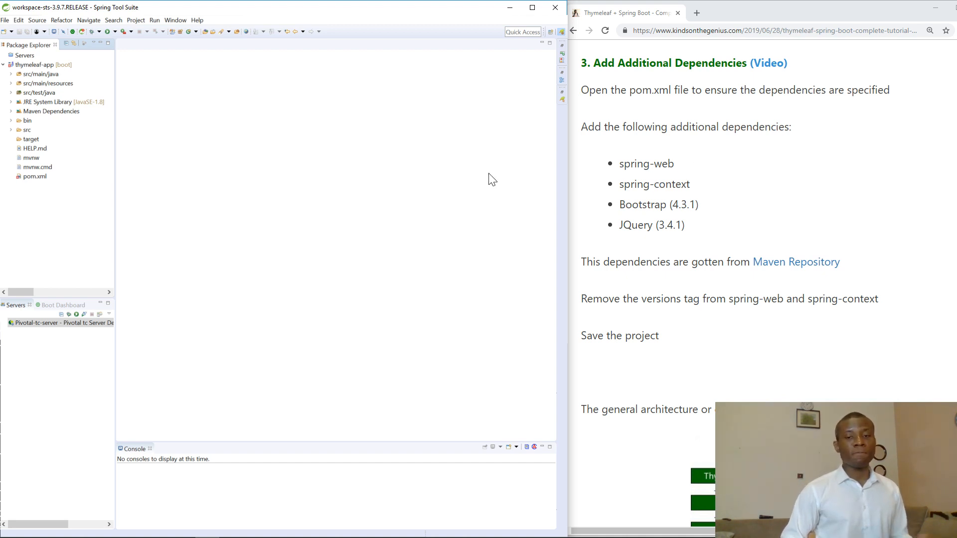
pyautogui.moveTo(71, 167)
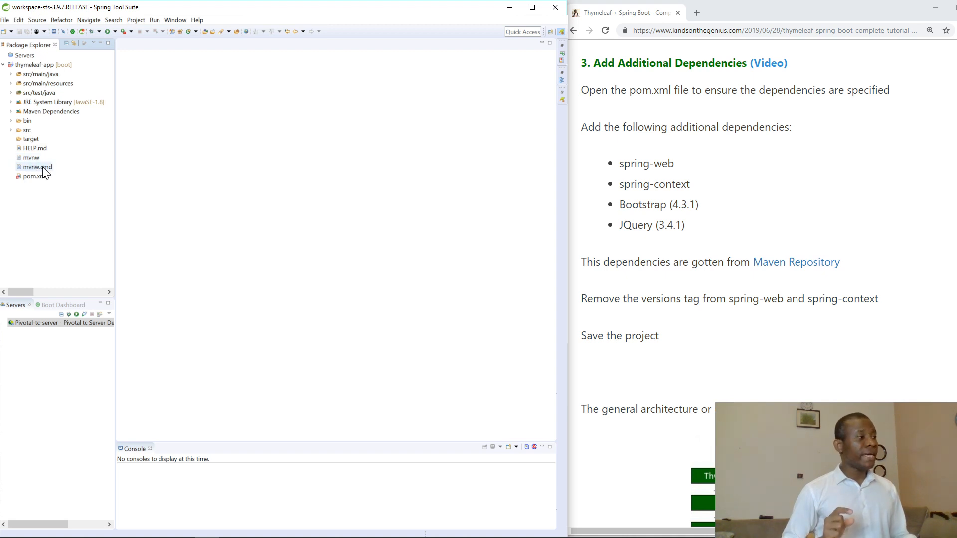
pyautogui.click(30, 177)
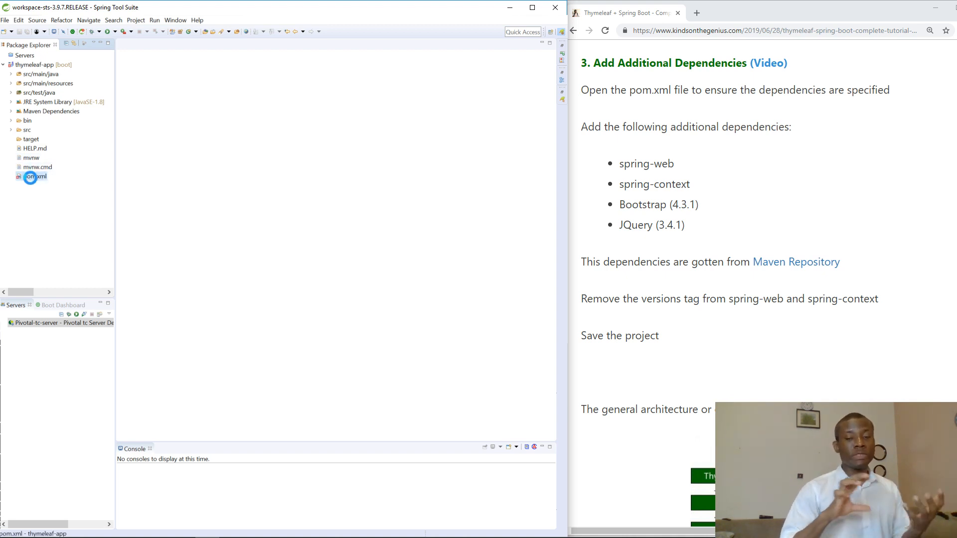
pyautogui.doubleClick(30, 177)
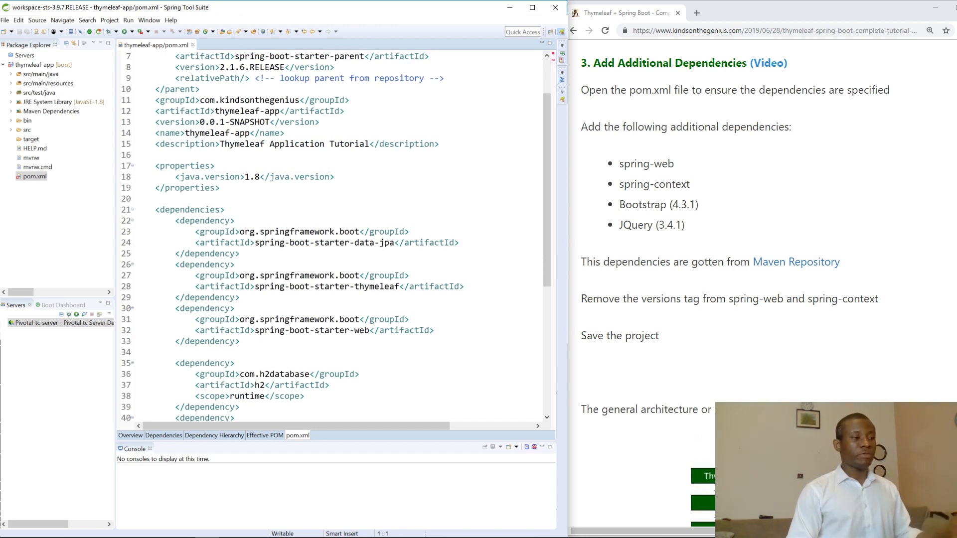
pyautogui.scroll(-3)
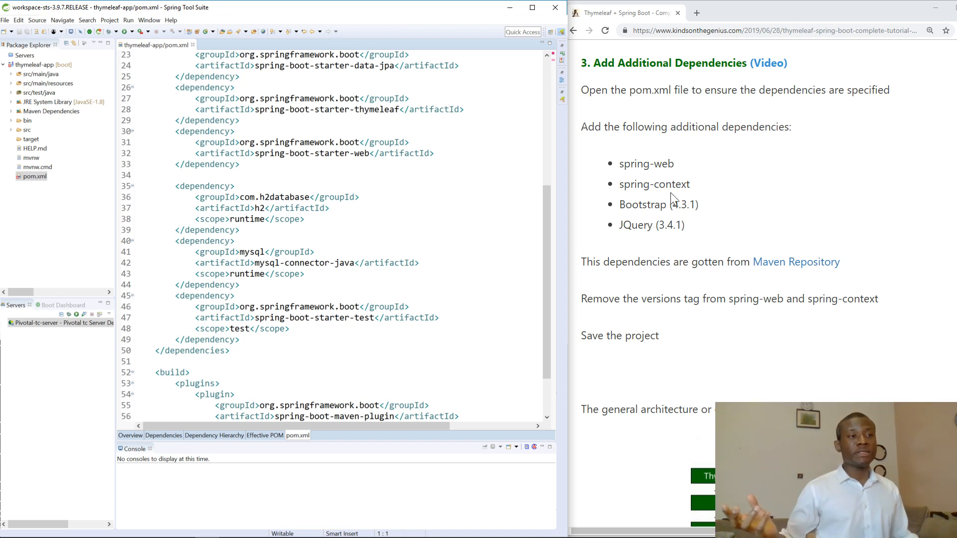
pyautogui.moveTo(700, 15)
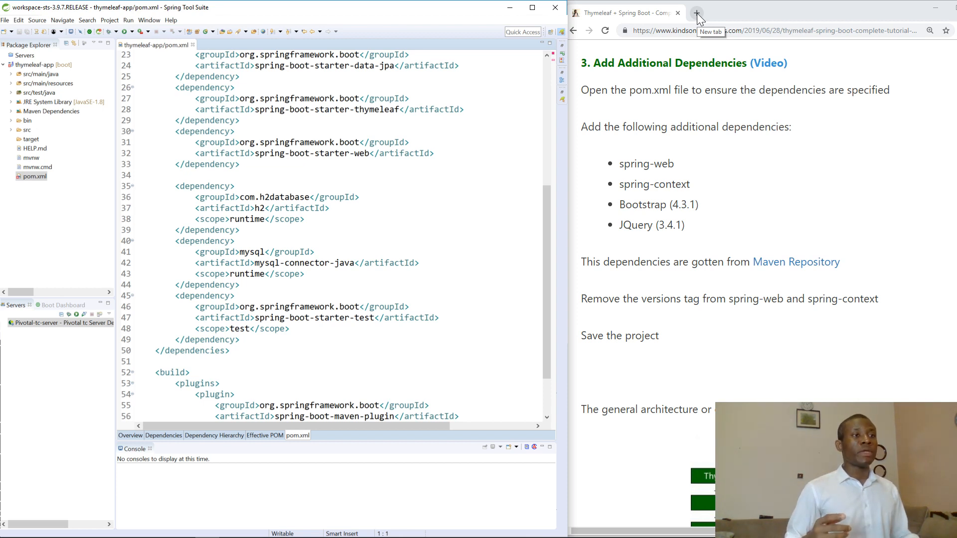
# - Load mvnrepository.com in a new Chrome tab beside the Thymeleaf tutorial
pyautogui.click(700, 13)
pyautogui.write('v')
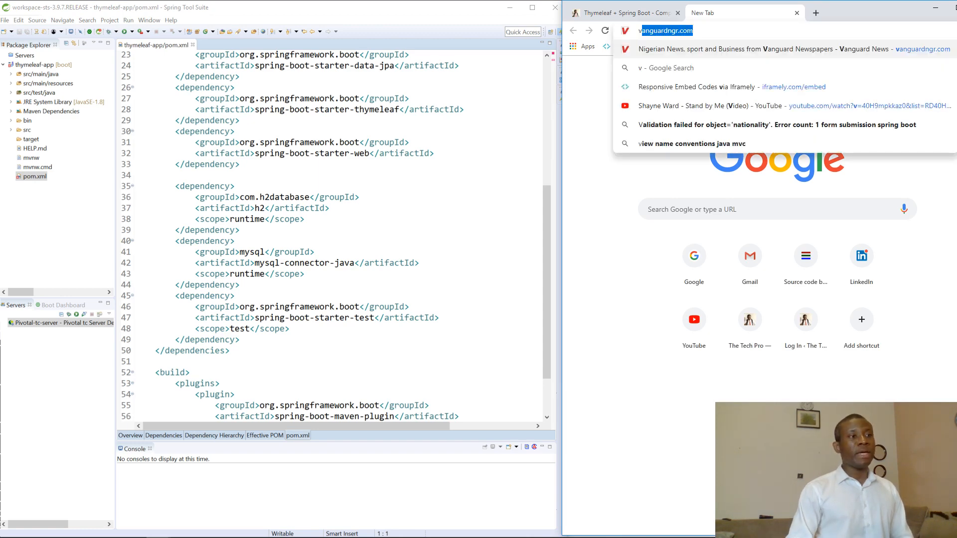
pyautogui.write('mm')
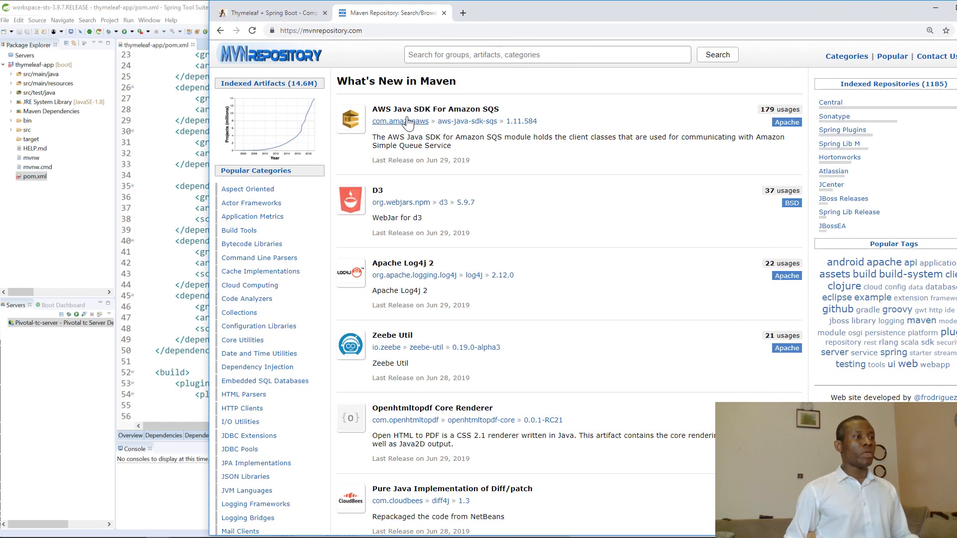
pyautogui.click(281, 12)
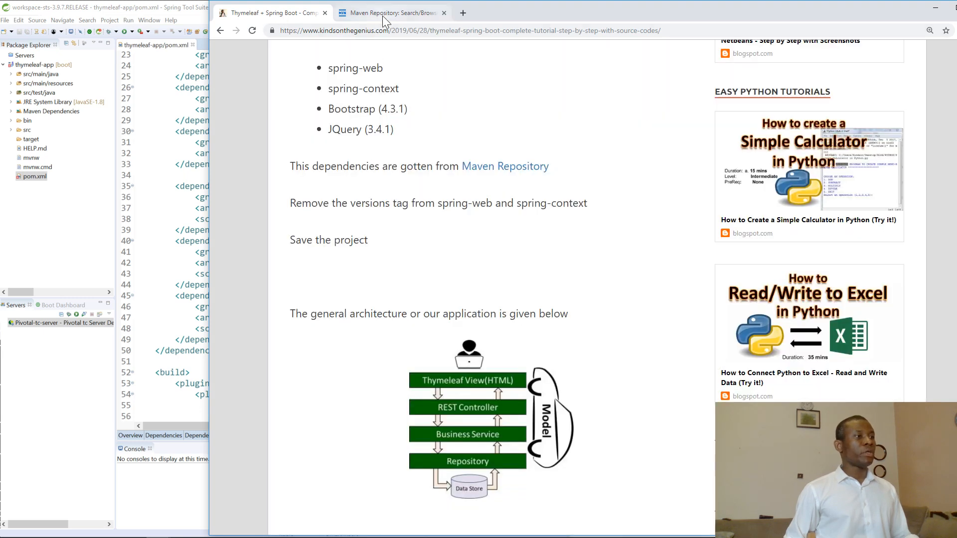
pyautogui.click(391, 13)
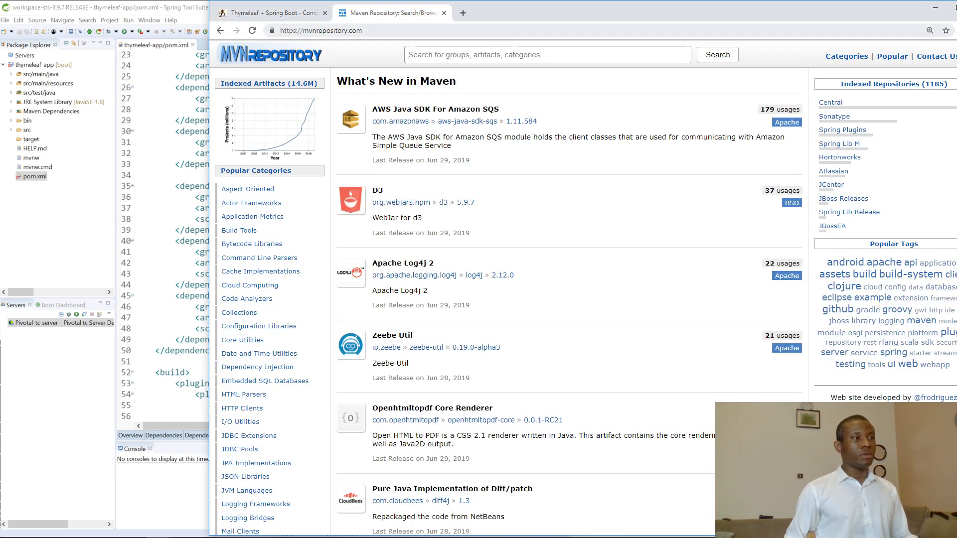
# - Find Spring Web 5.1.7.RELEASE on MVN Repository and add its Maven snippet to pom.xml
pyautogui.write('spring-web')
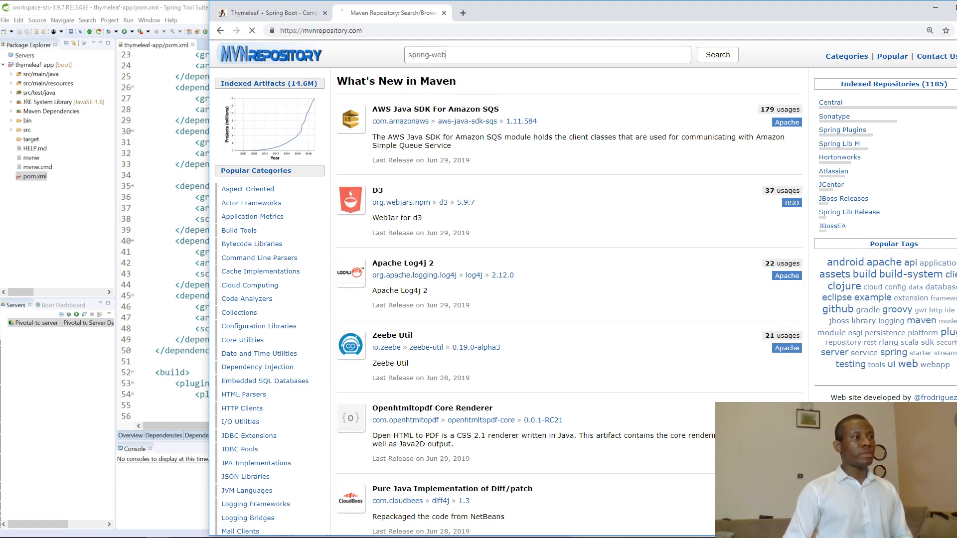
pyautogui.click(717, 54)
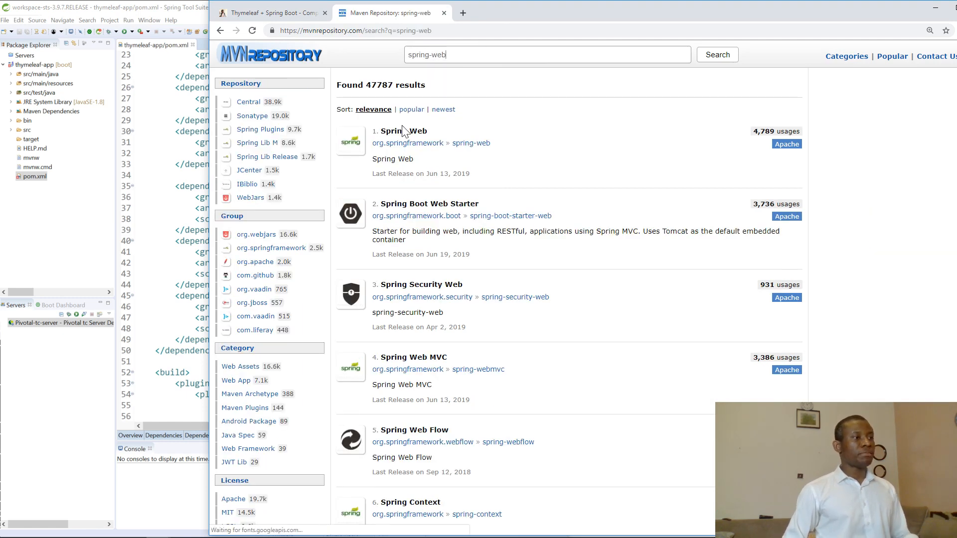
pyautogui.click(403, 131)
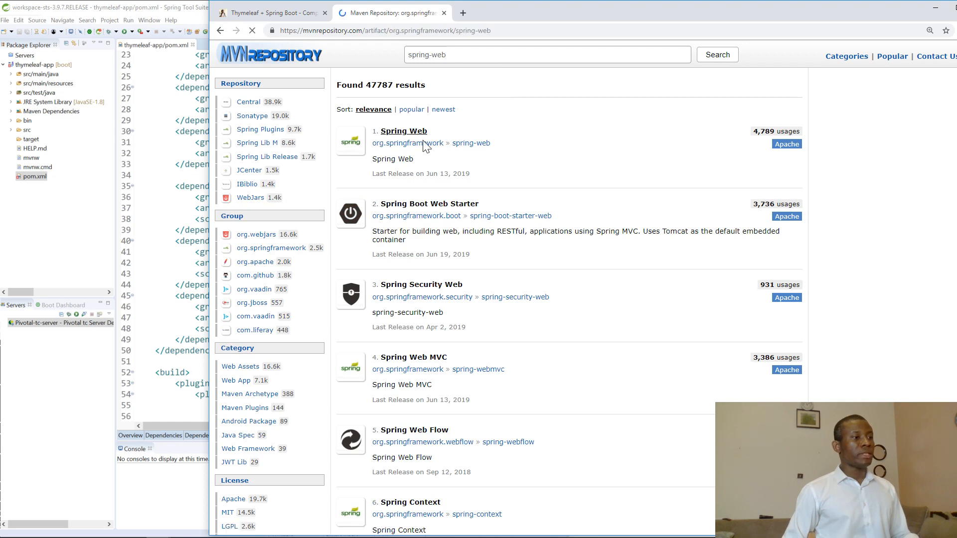
pyautogui.click(404, 131)
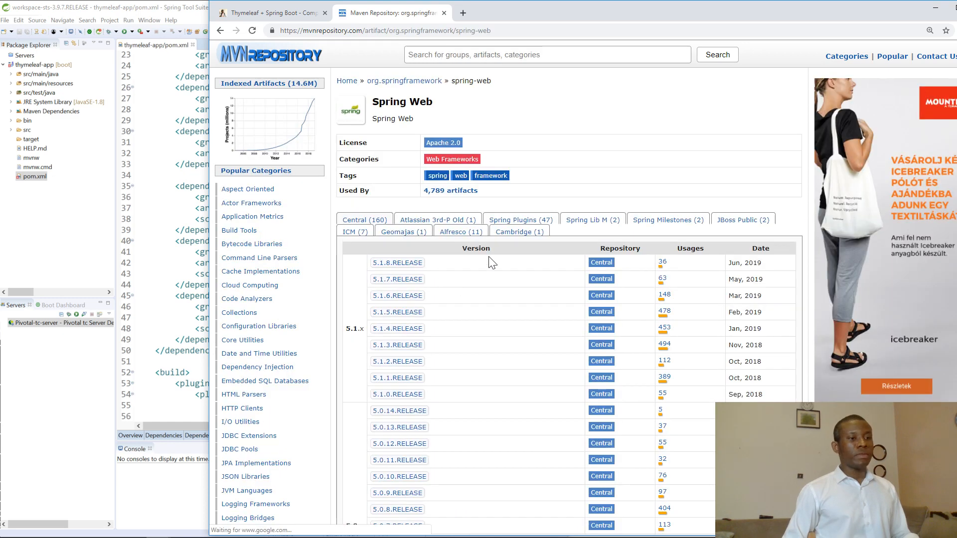
pyautogui.click(397, 279)
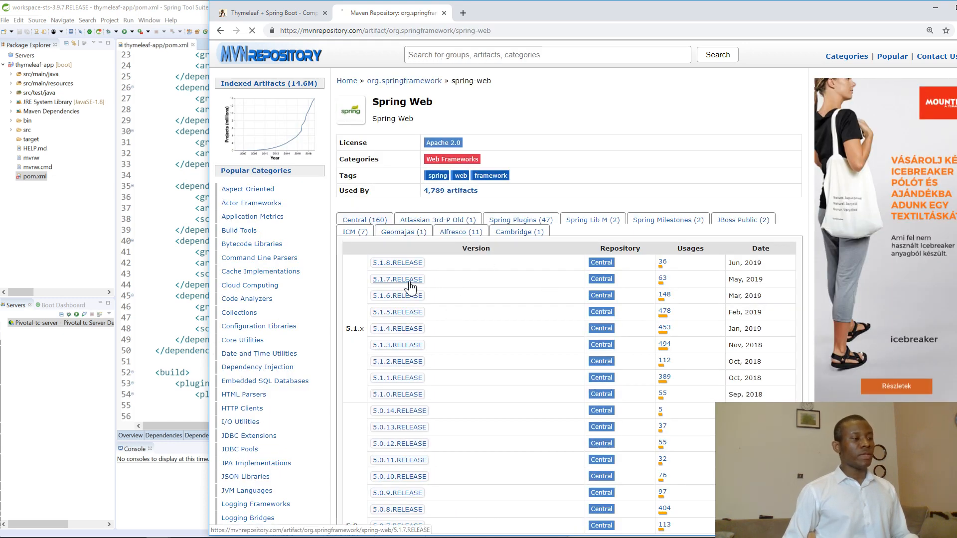
pyautogui.click(397, 279)
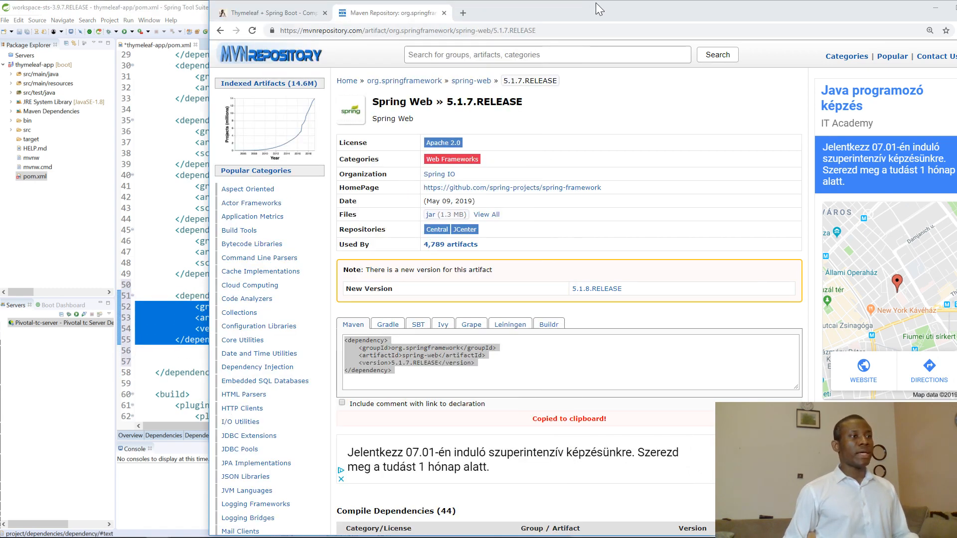
pyautogui.click(266, 13)
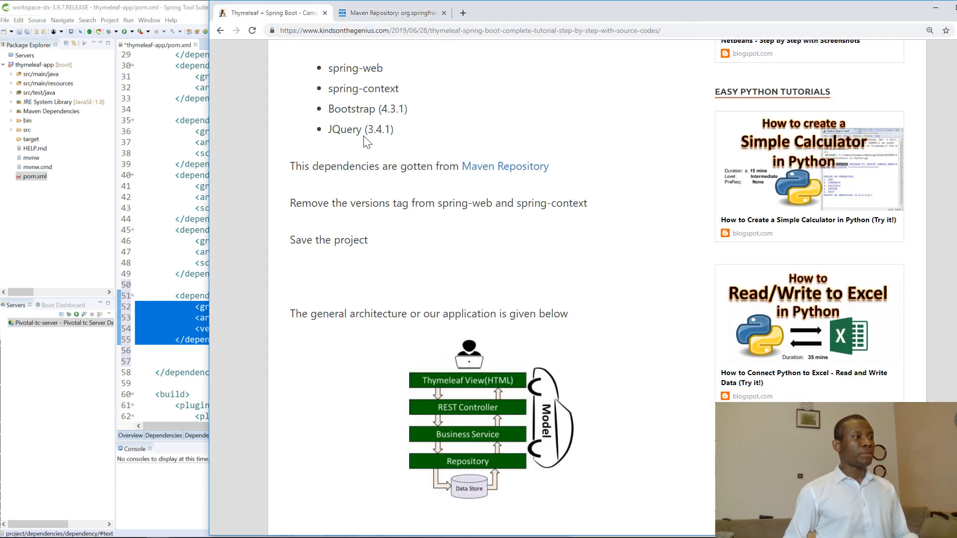
pyautogui.click(394, 12)
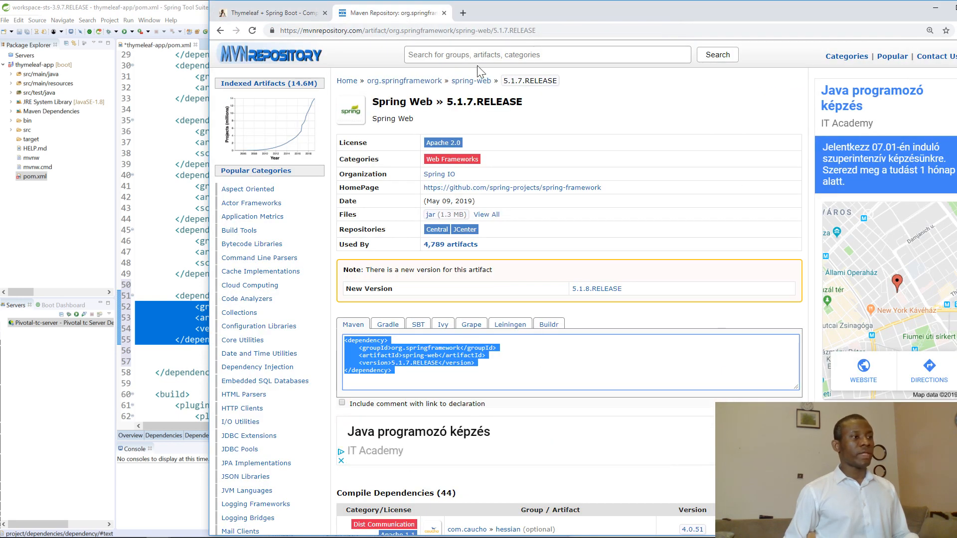
# - Find Spring Context 5.1.7.RELEASE and add its snippet below spring-web in pom.xml
pyautogui.write('spring-contex')
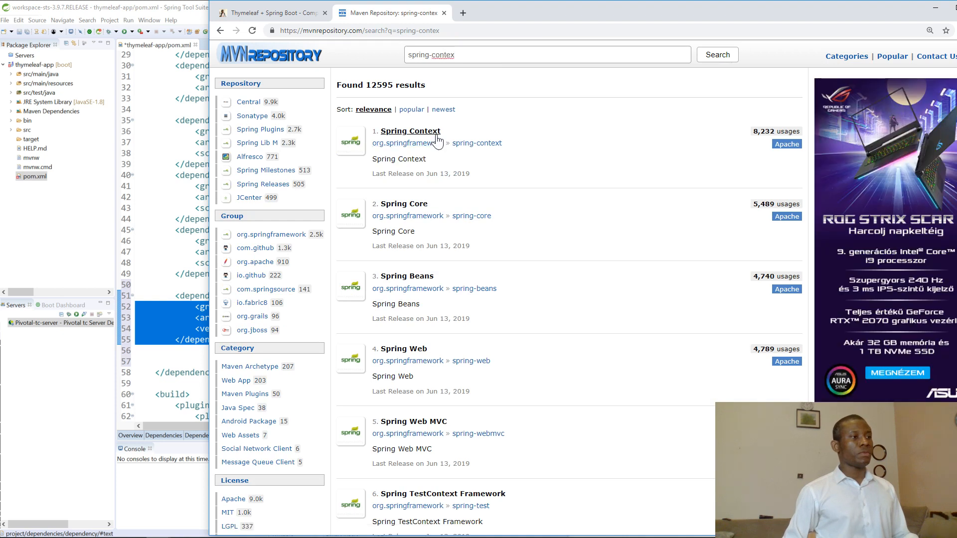
pyautogui.click(411, 131)
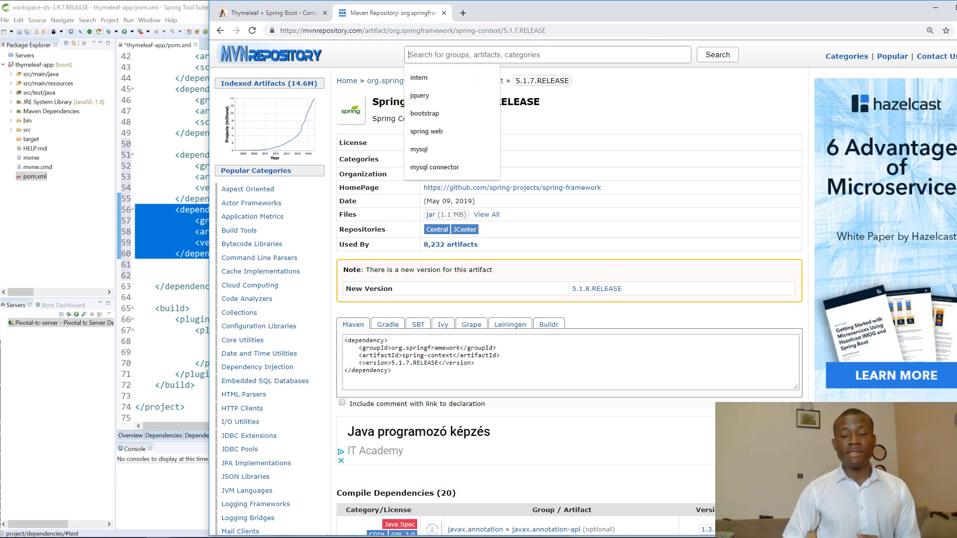
# - Find the org.webjars Bootstrap 4.3.1 WebJar and add its dependency block to pom.xml
pyautogui.write('bootstra')
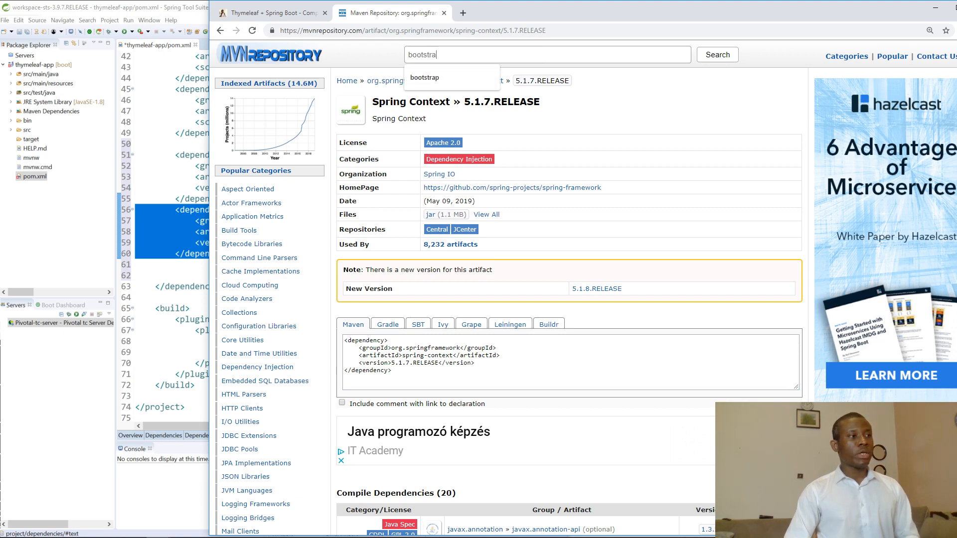
pyautogui.click(717, 54)
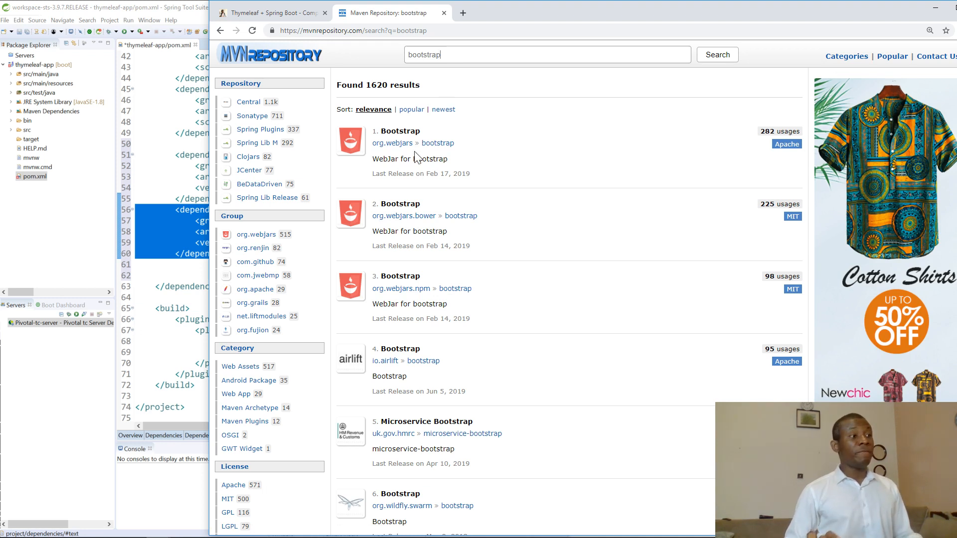
pyautogui.moveTo(429, 220)
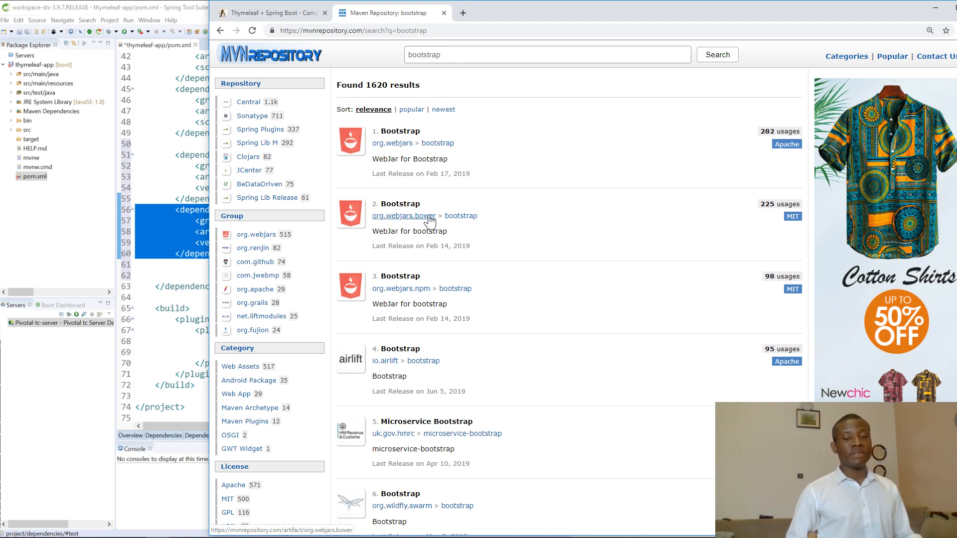
pyautogui.click(400, 131)
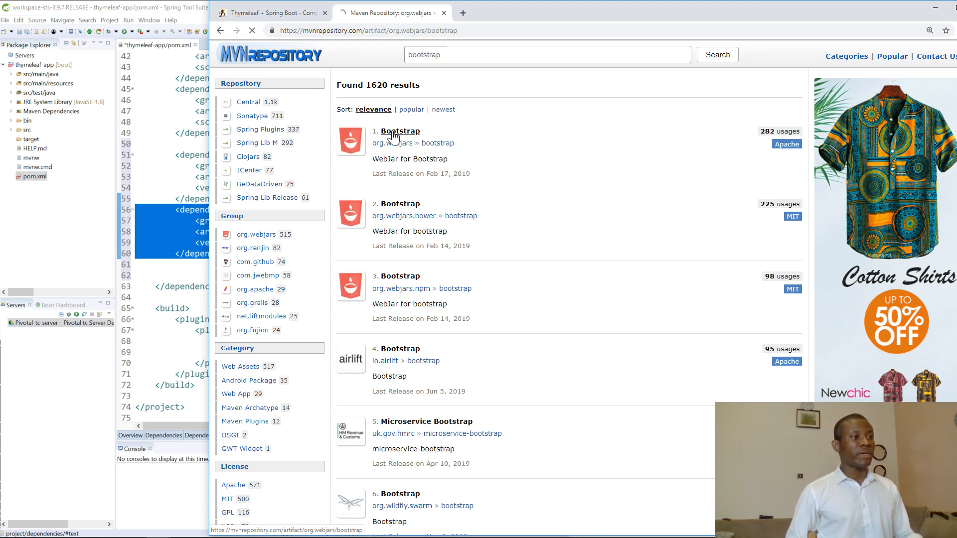
pyautogui.click(400, 130)
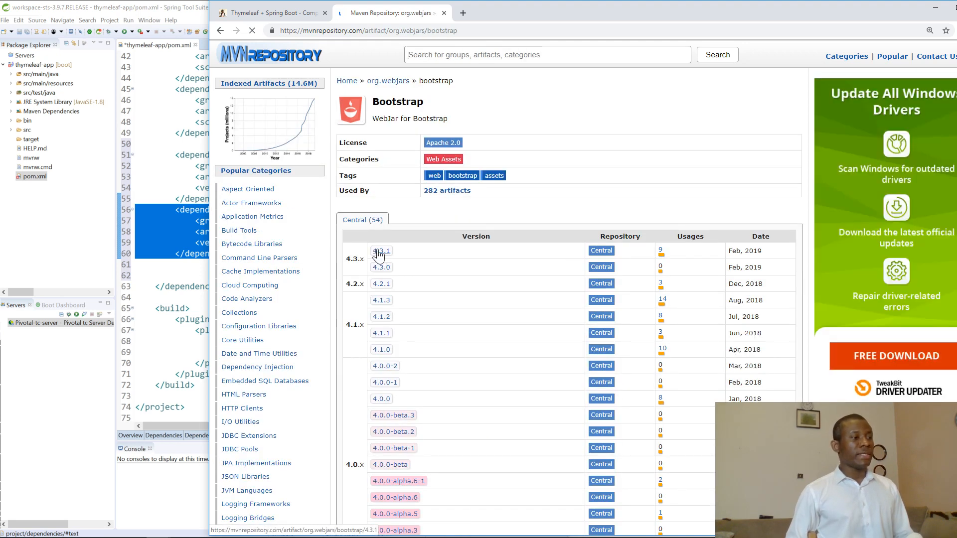
pyautogui.click(381, 251)
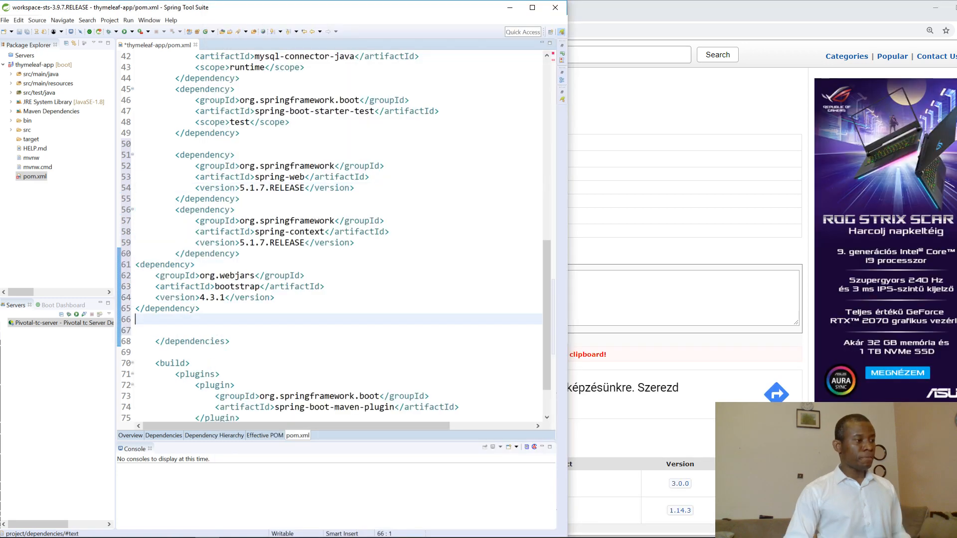
pyautogui.moveTo(136, 265); pyautogui.dragTo(200, 308)
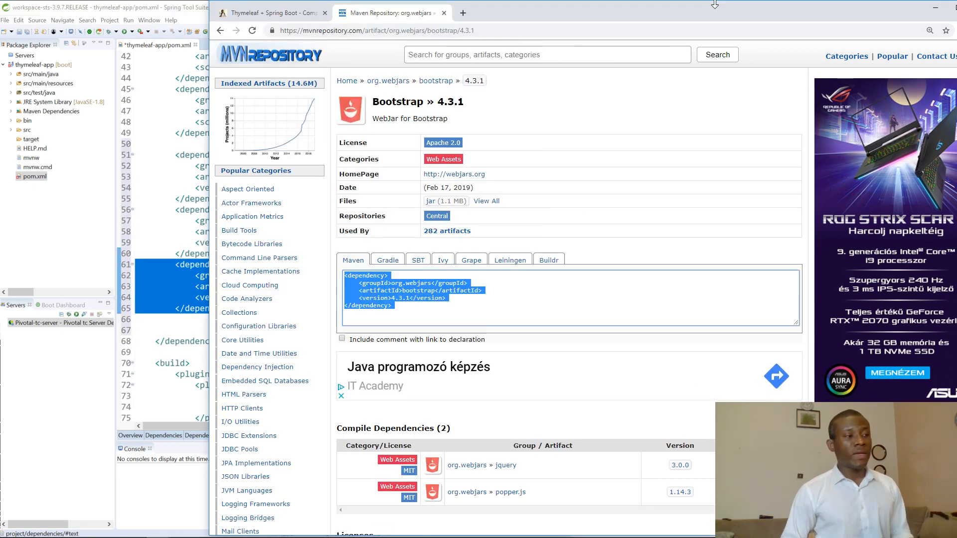
# - Search jquery on MVN Repository and open the org.webjars JQuery 3.4.1 version page
pyautogui.click(546, 55)
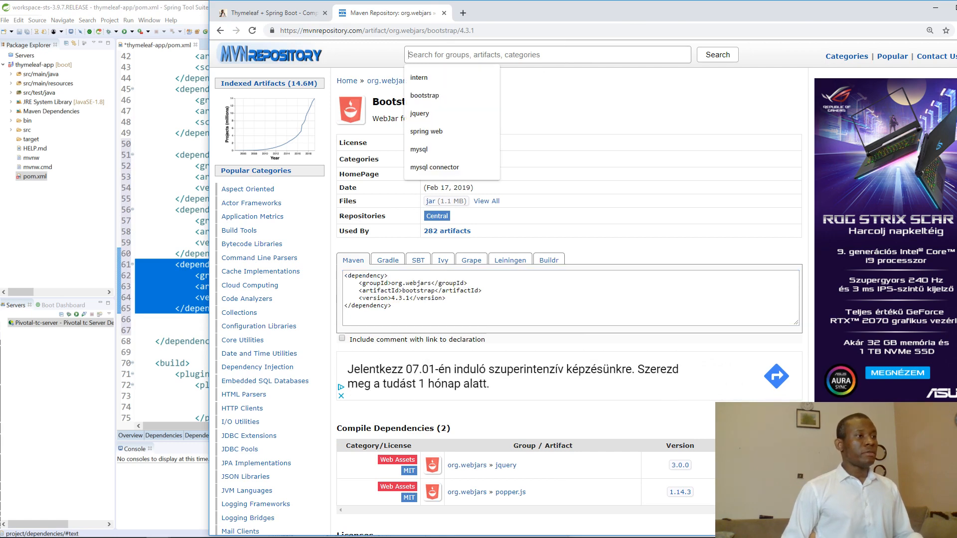
pyautogui.write('jquery')
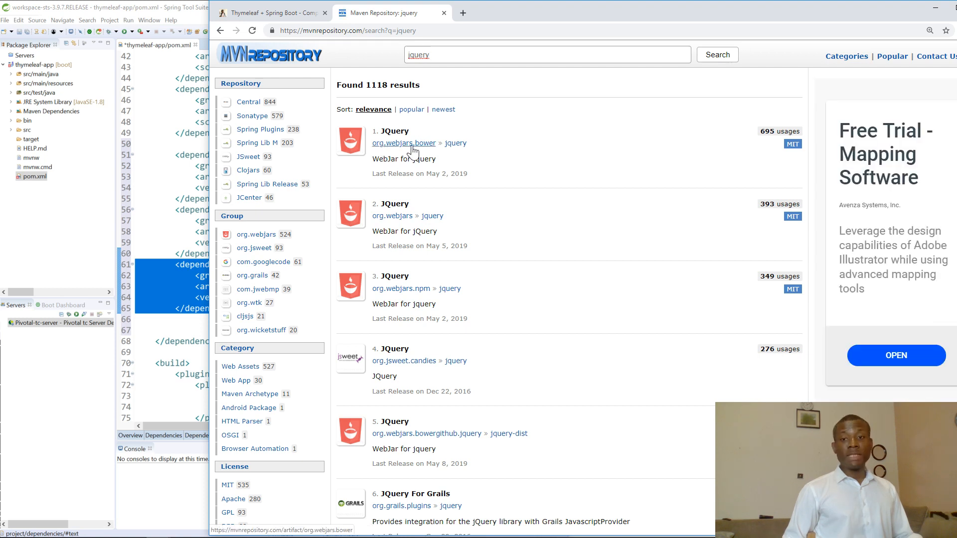
pyautogui.moveTo(425, 158)
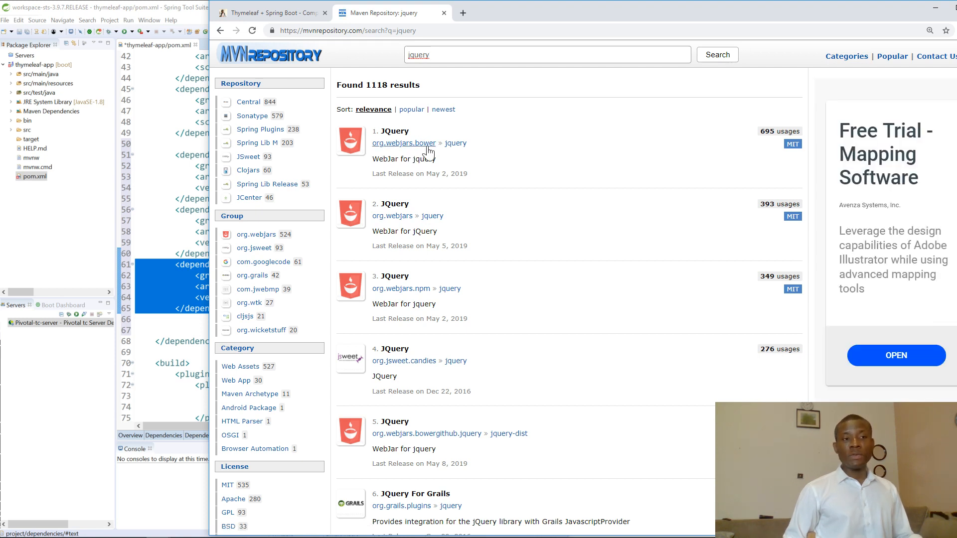
pyautogui.moveTo(399, 220)
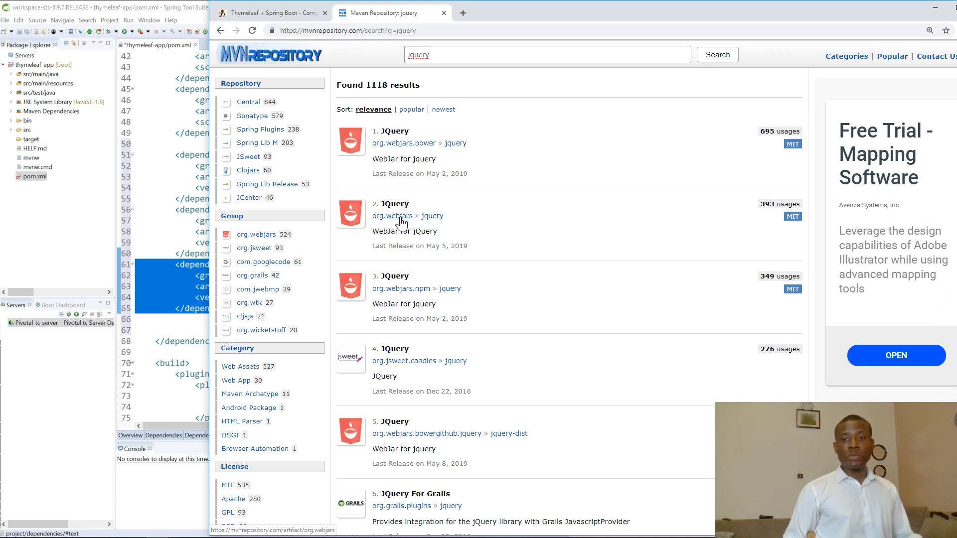
pyautogui.click(392, 216)
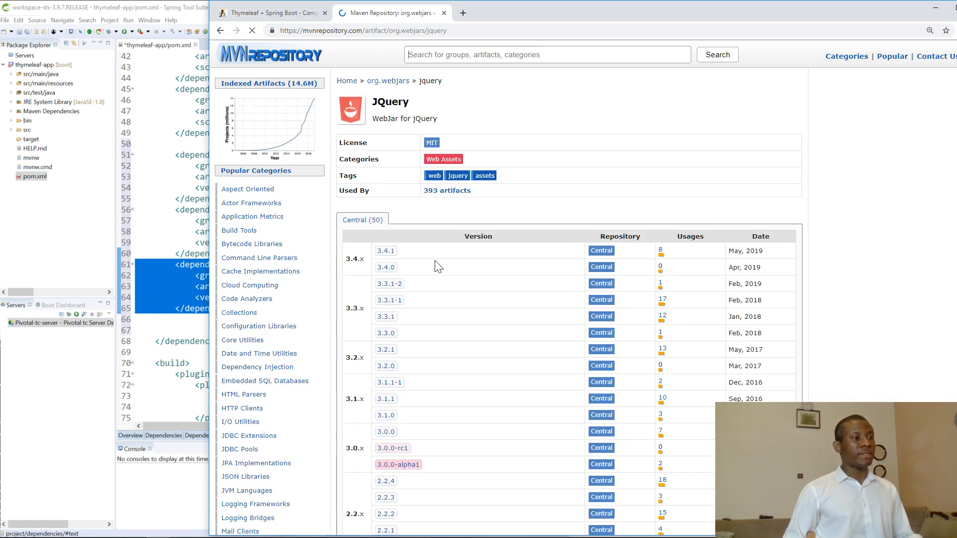
pyautogui.click(385, 251)
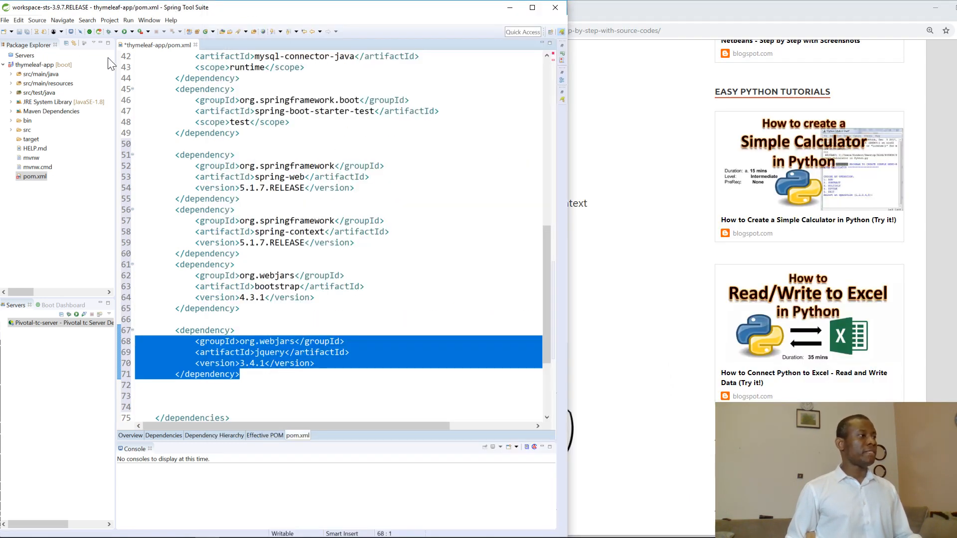
# - Save pom.xml with the jQuery 3.4.1 WebJar dependency added below Bootstrap
pyautogui.press('ctrl+s')
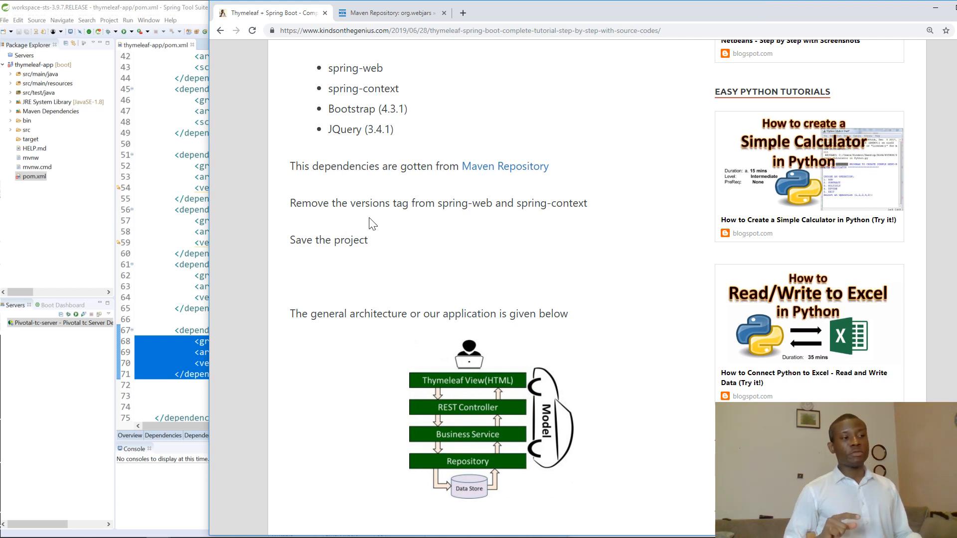
pyautogui.moveTo(251, 157)
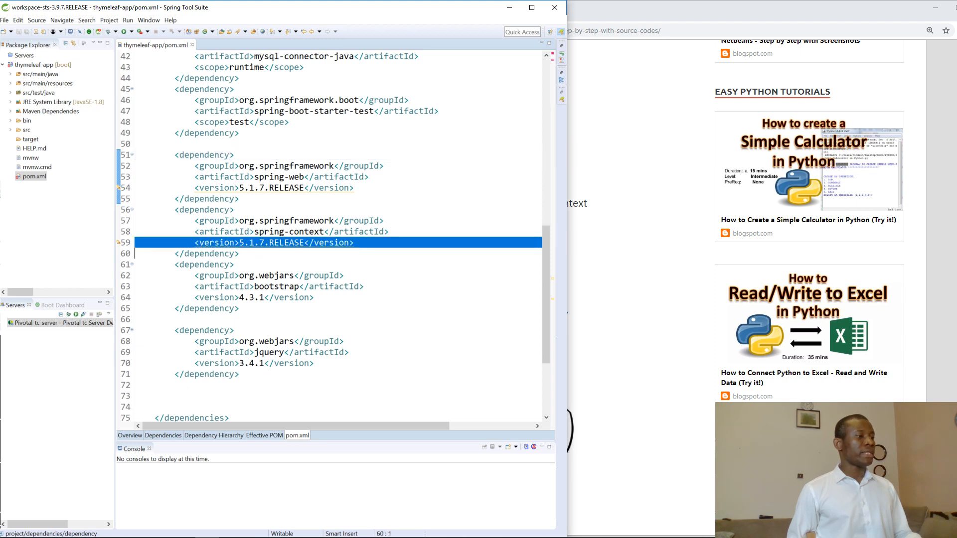
# - Delete the 5.1.7.RELEASE version lines from spring-context and spring-web
pyautogui.press('Delete')
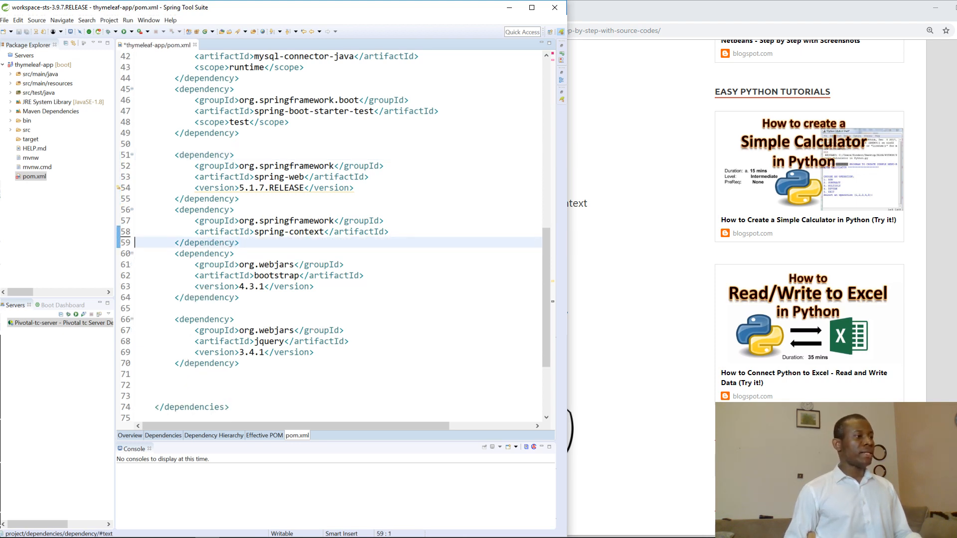
pyautogui.doubleClick(286, 187)
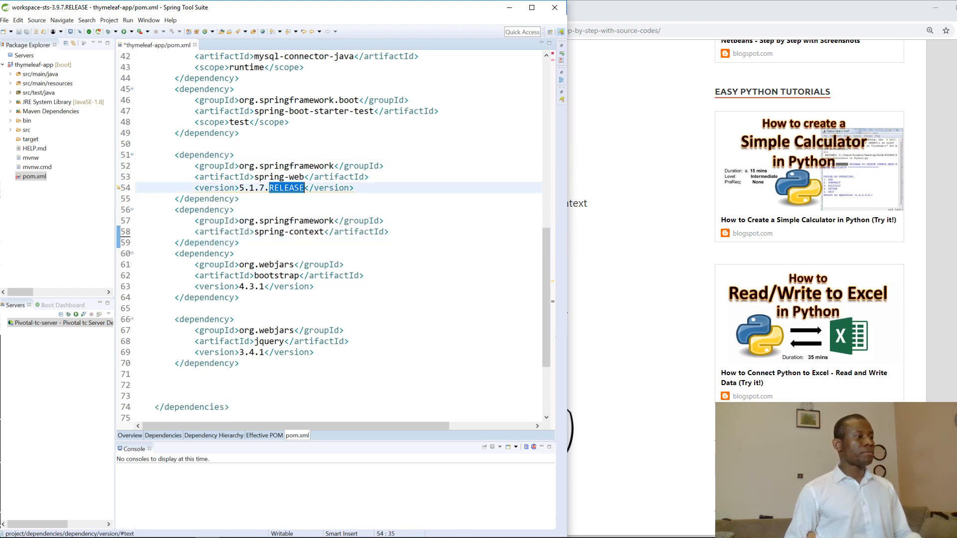
pyautogui.press('Delete')
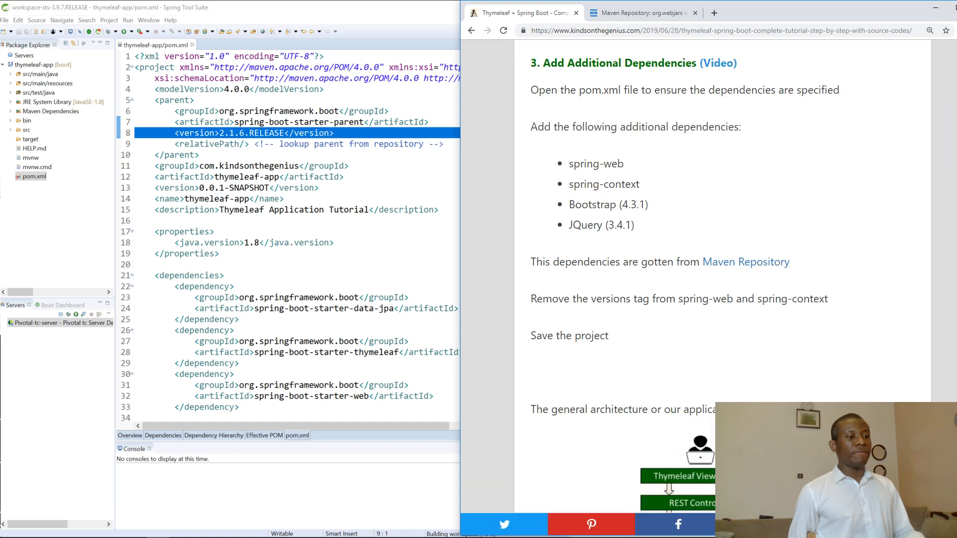
pyautogui.scroll(-3)
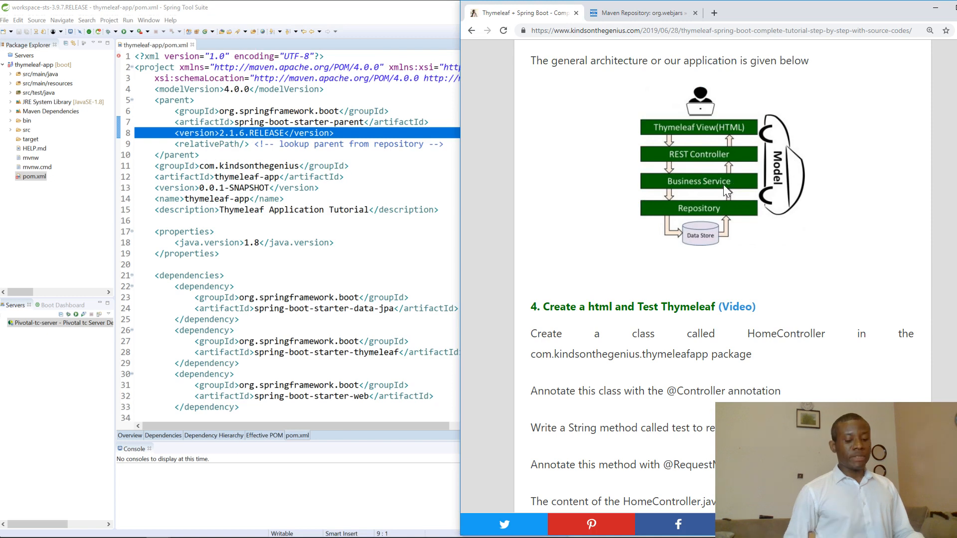
pyautogui.scroll(-3)
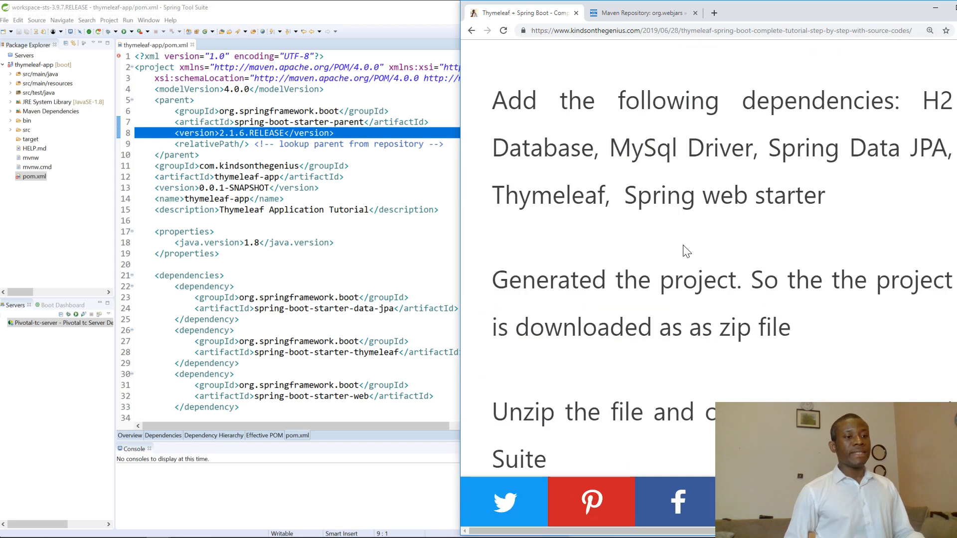
pyautogui.scroll(-3)
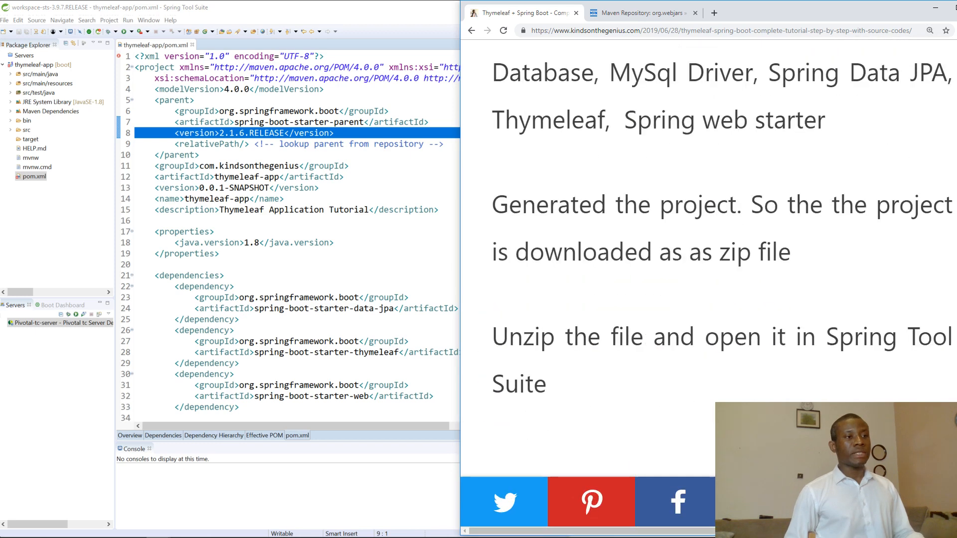
pyautogui.scroll(-3)
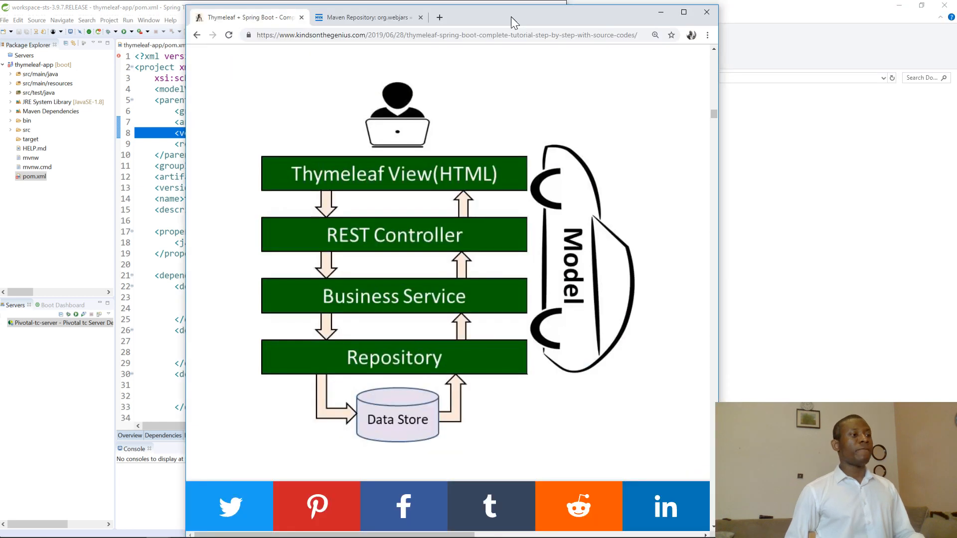
pyautogui.moveTo(478, 183)
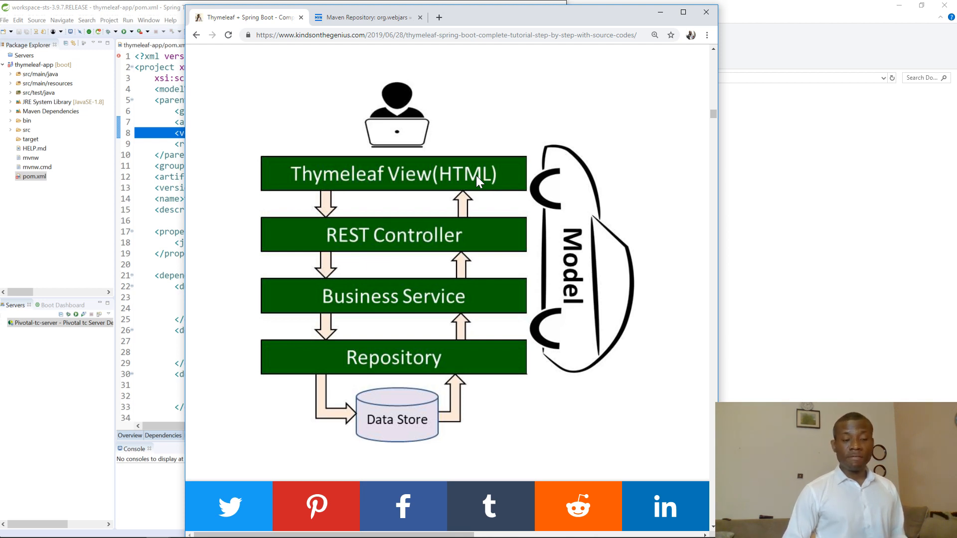
pyautogui.moveTo(485, 259)
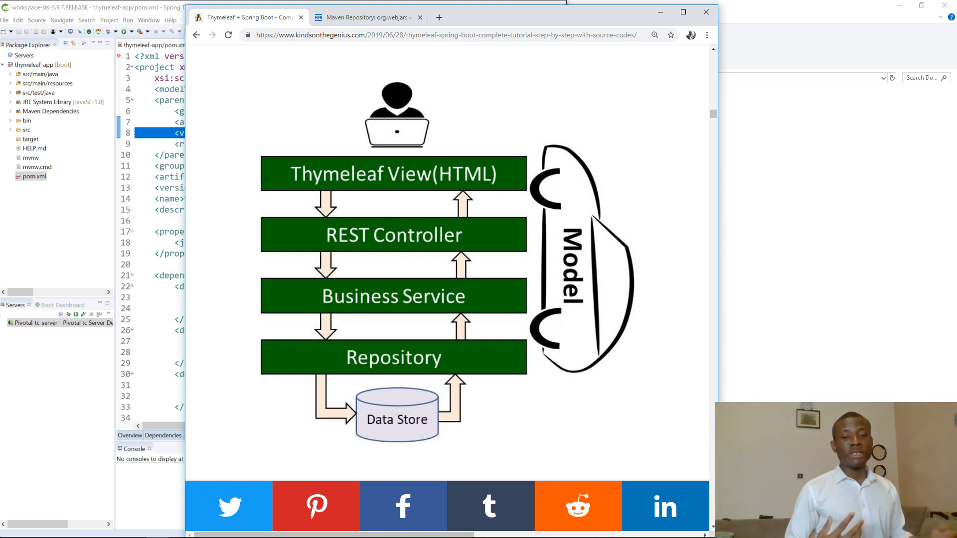
pyautogui.moveTo(552, 410)
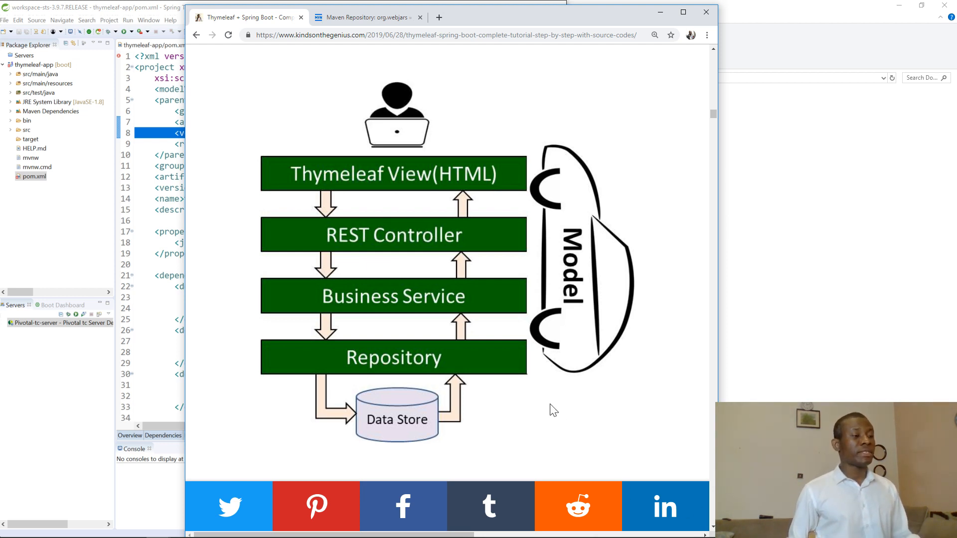
pyautogui.moveTo(527, 381)
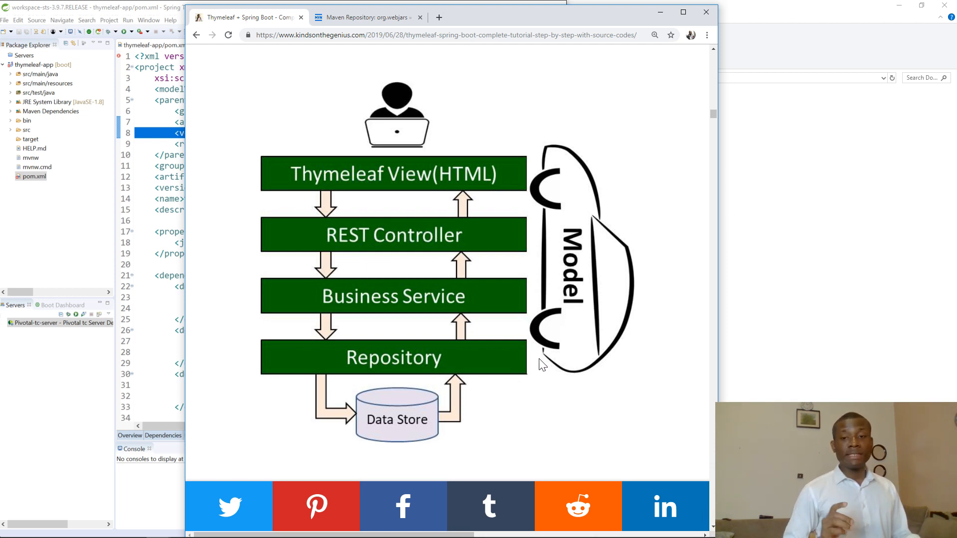
pyautogui.scroll(-3)
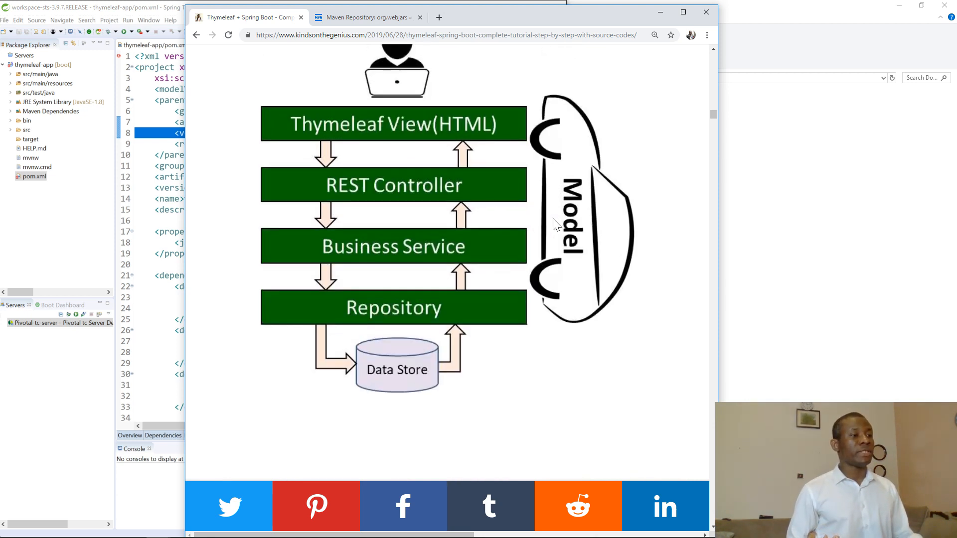
pyautogui.moveTo(463, 207)
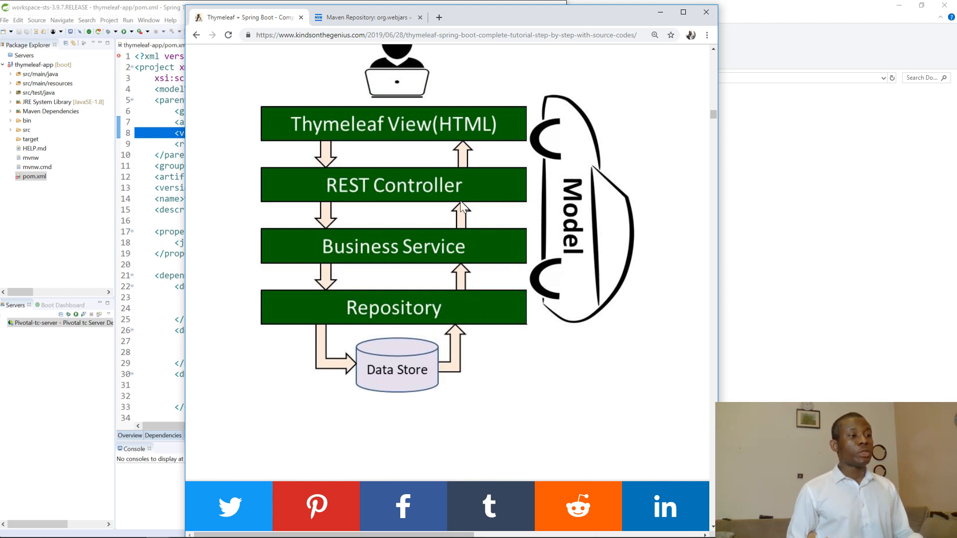
pyautogui.moveTo(462, 311)
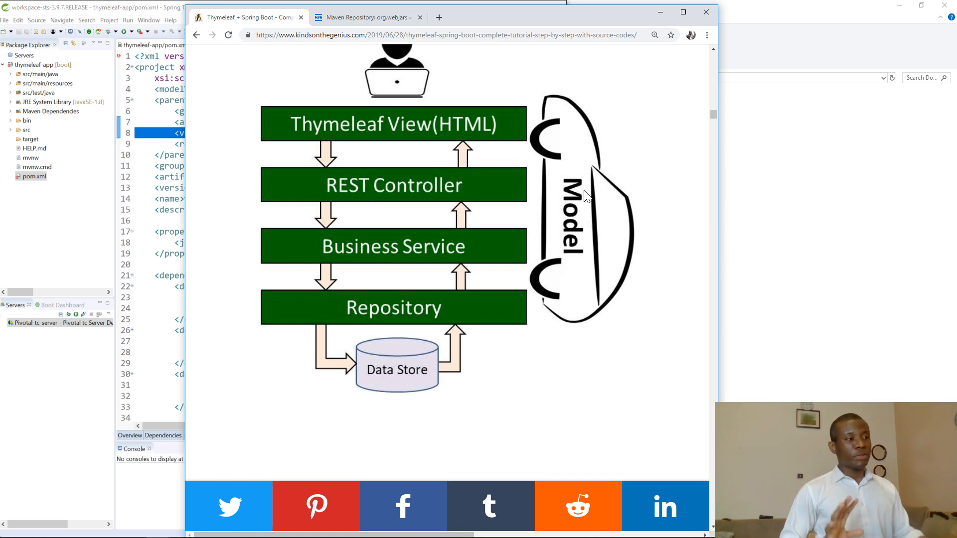
pyautogui.scroll(-3)
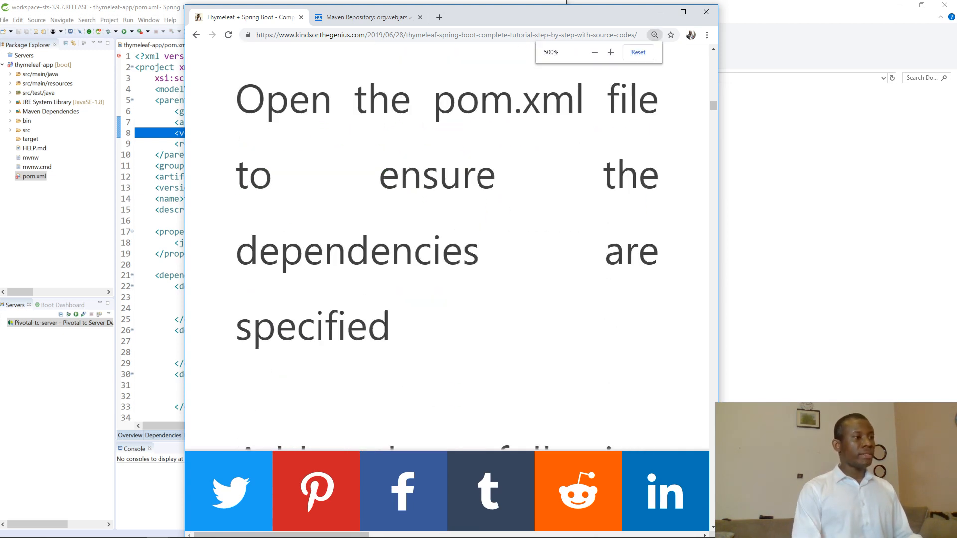
# - Scroll the tutorial down to section 5, Setup and test H2 Database
pyautogui.scroll(-3)
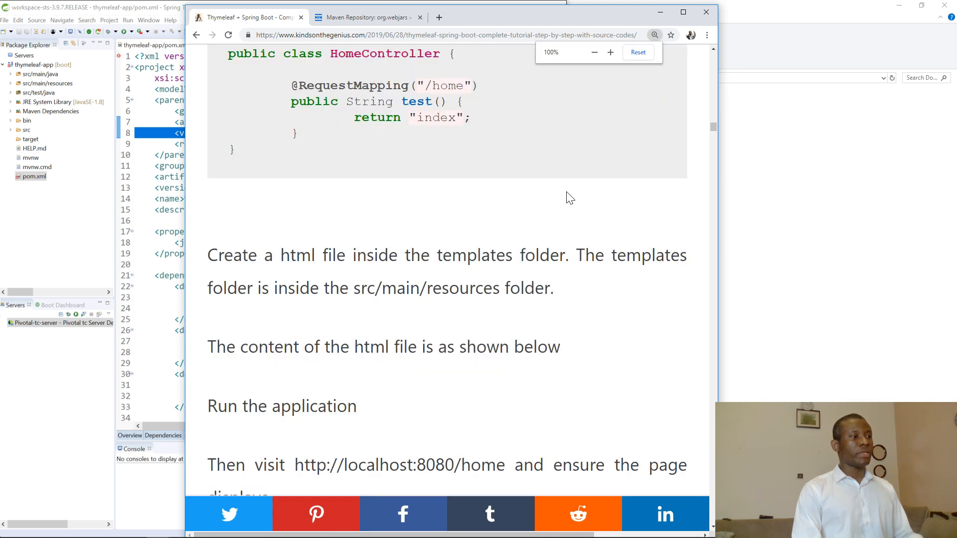
pyautogui.scroll(-3)
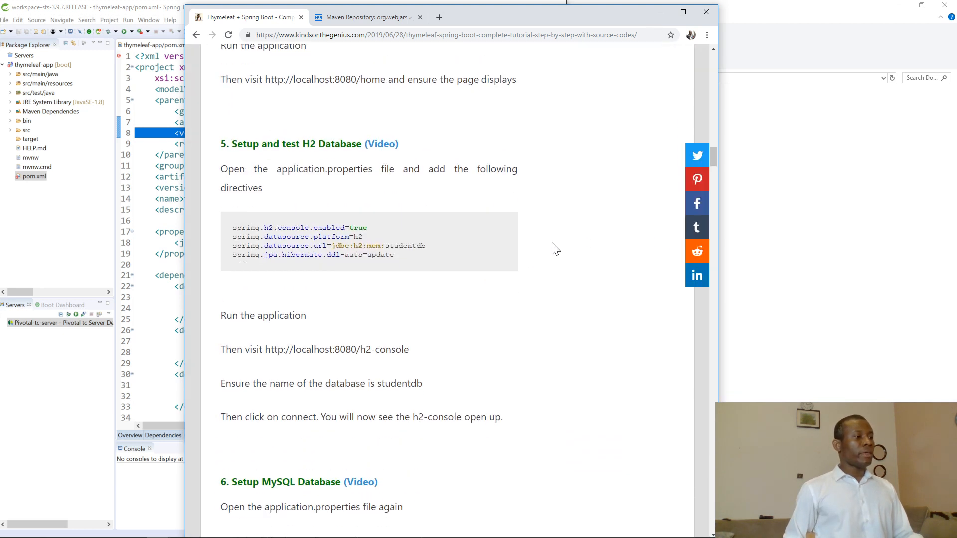